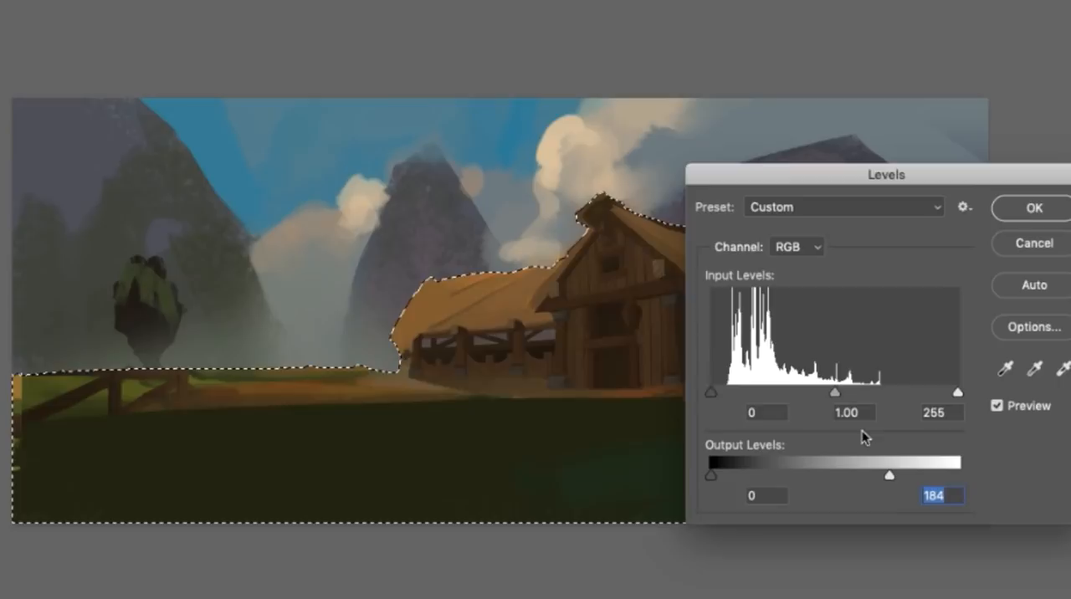
Step: Apply the Levels adjustment capping the field and barn's brightest tones at 184
click(1032, 207)
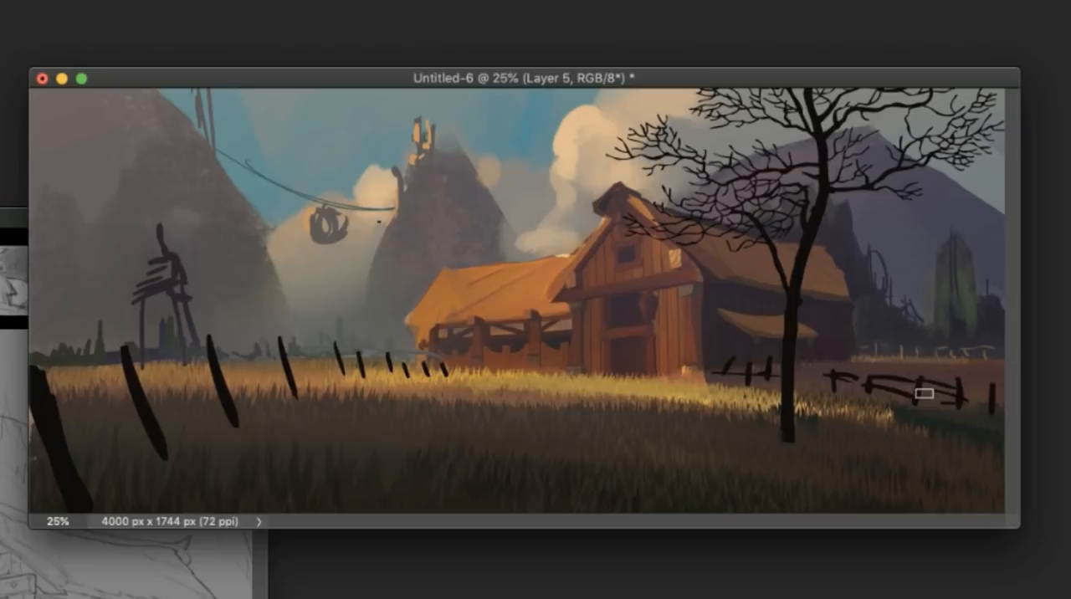
Step: Stroke a thin dark line from the fence posts down across the golden field
drag(920, 393, 388, 438)
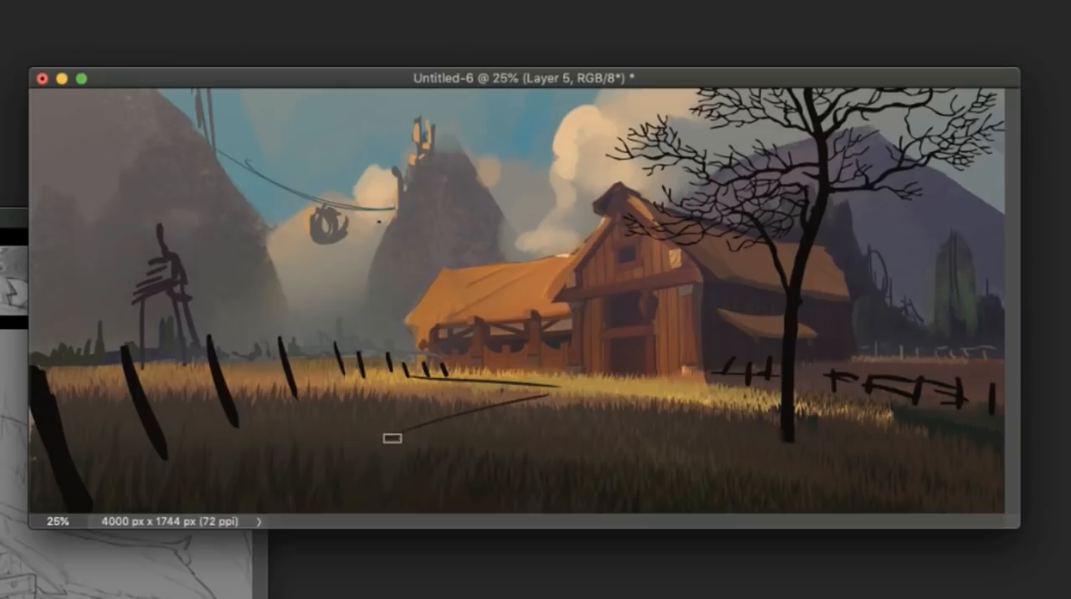